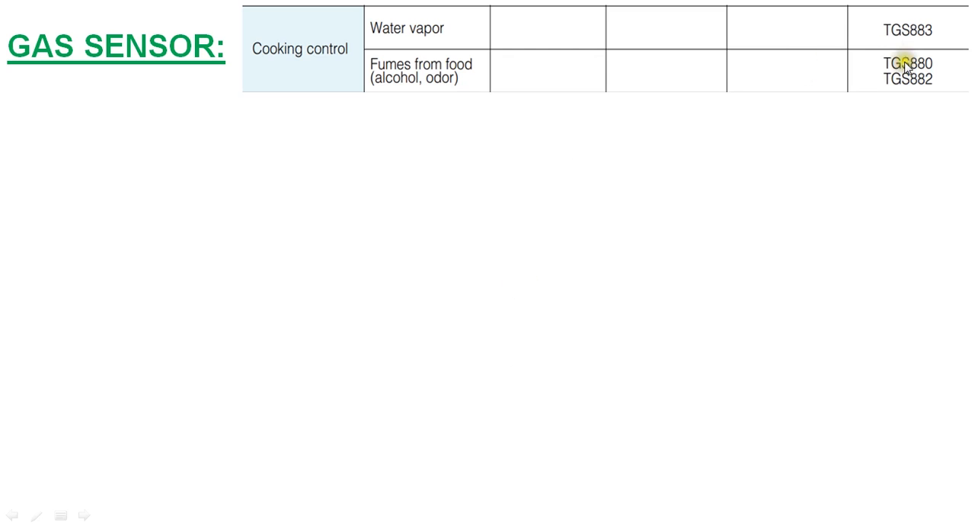
pyautogui.moveTo(384, 141)
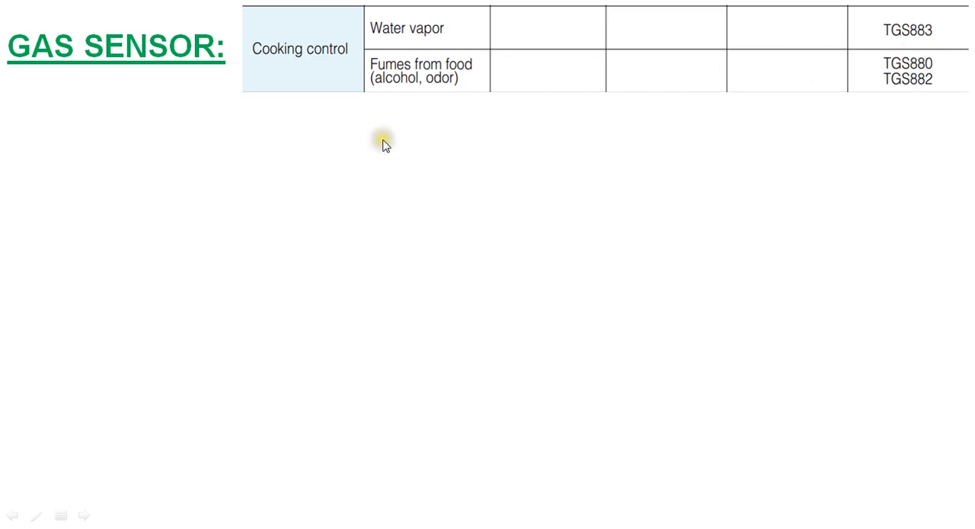